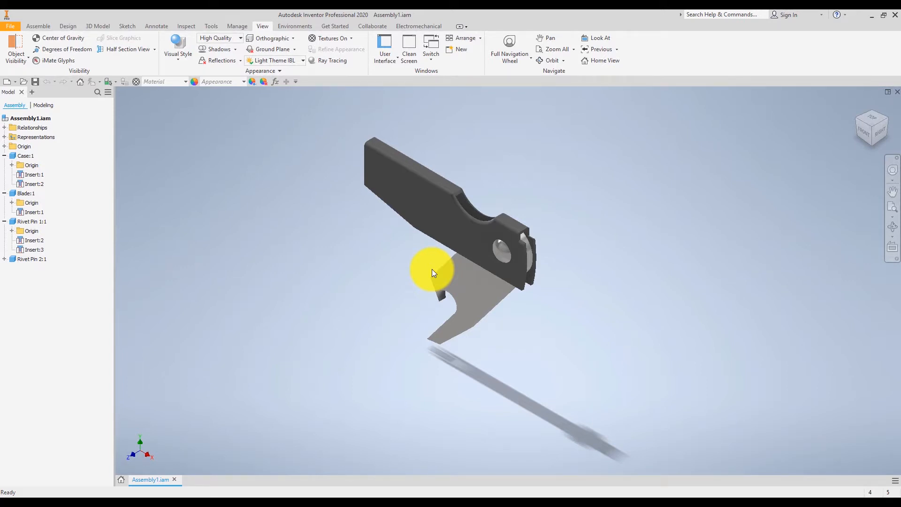
{"action": "mouse_move", "coordinate": [418, 272]}
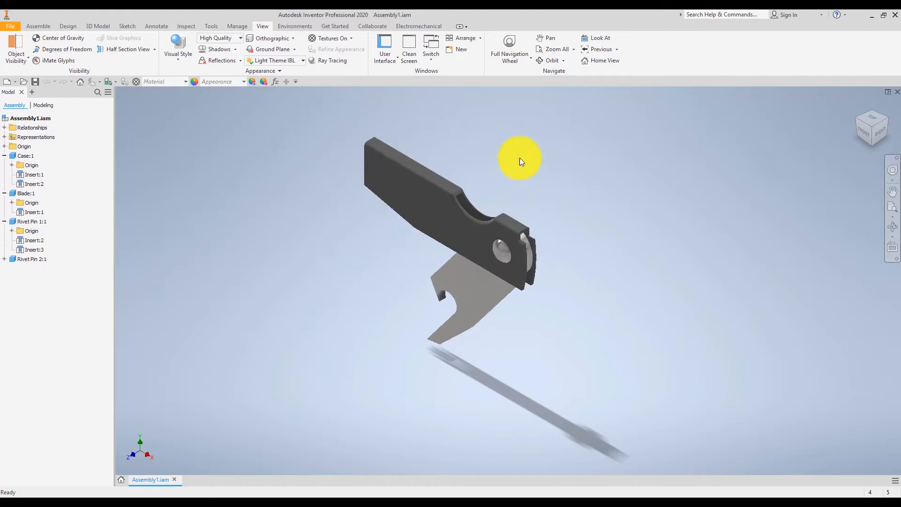
{"action": "mouse_move", "coordinate": [449, 385]}
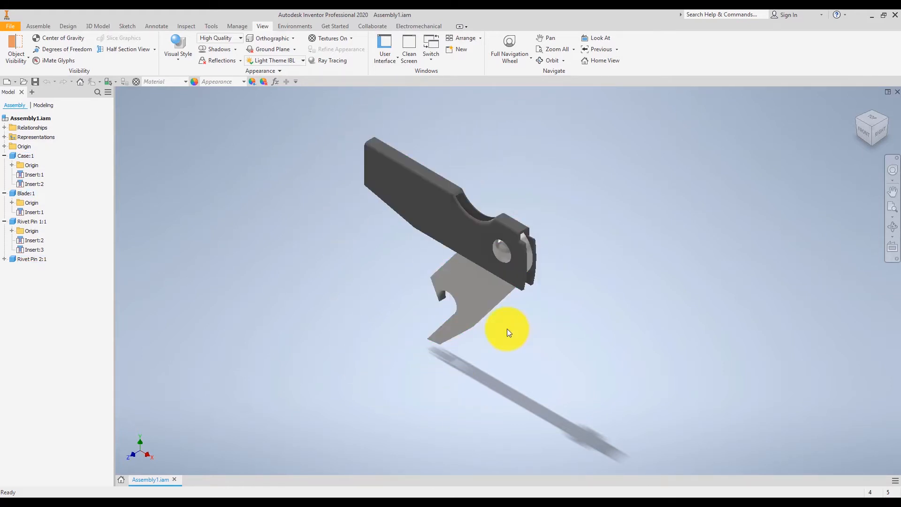
{"action": "mouse_move", "coordinate": [206, 143]}
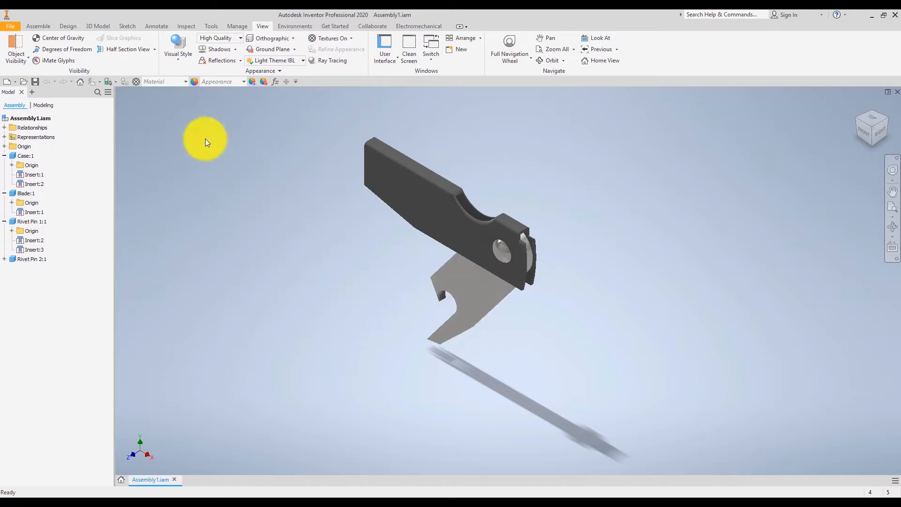
Start a new file with the Standard.ipn presentation template chosen.
{"action": "left_click", "coordinate": [9, 26]}
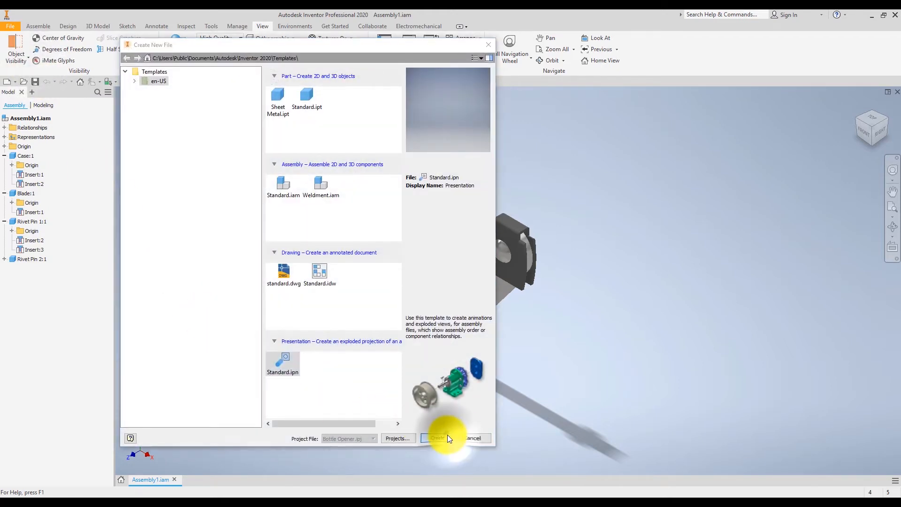
Create the presentation and insert Assembly1.iam from the Bottle Opener folder.
{"action": "left_click", "coordinate": [436, 438]}
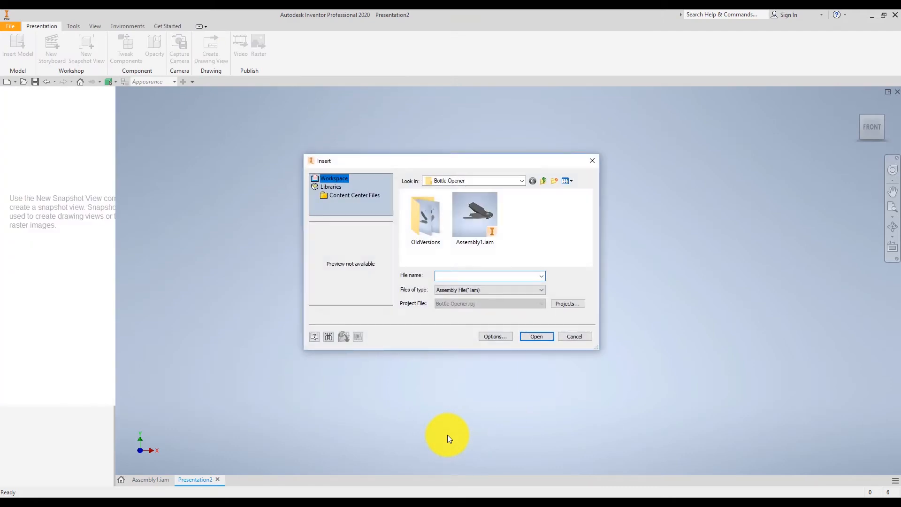
{"action": "mouse_move", "coordinate": [509, 235]}
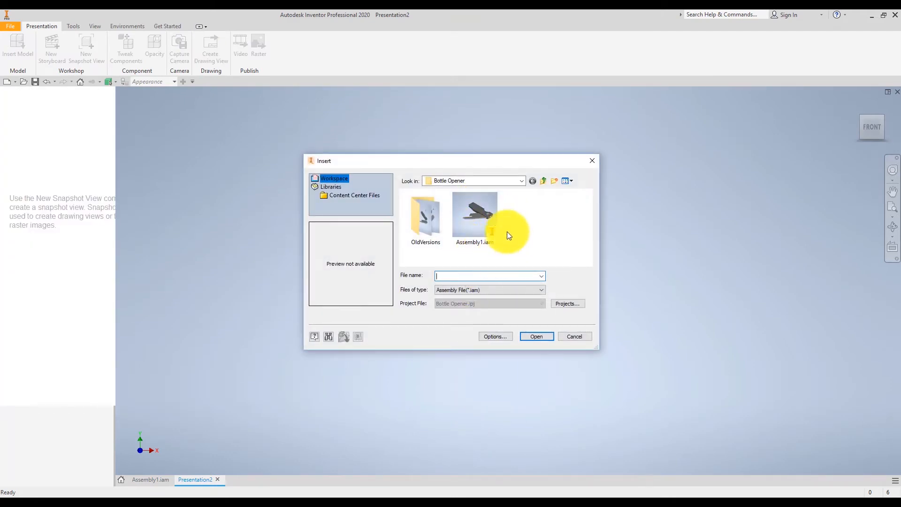
{"action": "mouse_move", "coordinate": [482, 217]}
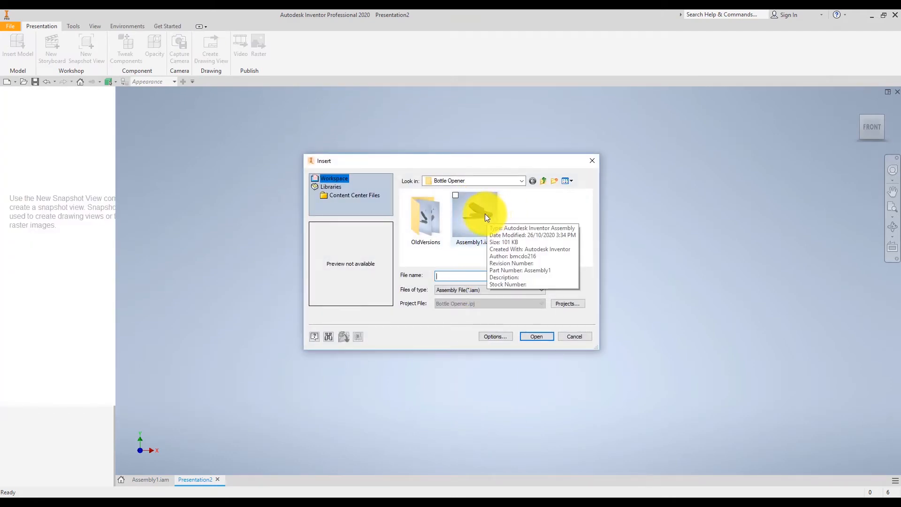
{"action": "left_click", "coordinate": [475, 217]}
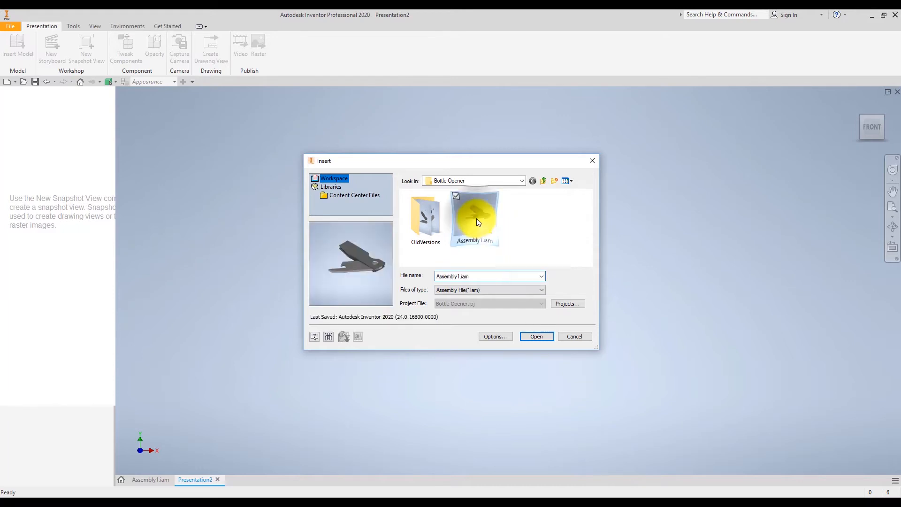
{"action": "left_click", "coordinate": [535, 336]}
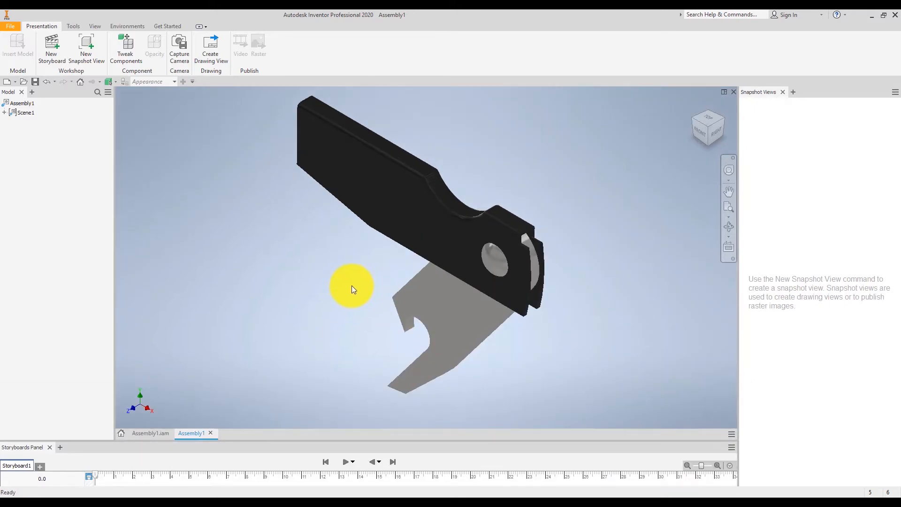
{"action": "mouse_move", "coordinate": [166, 115]}
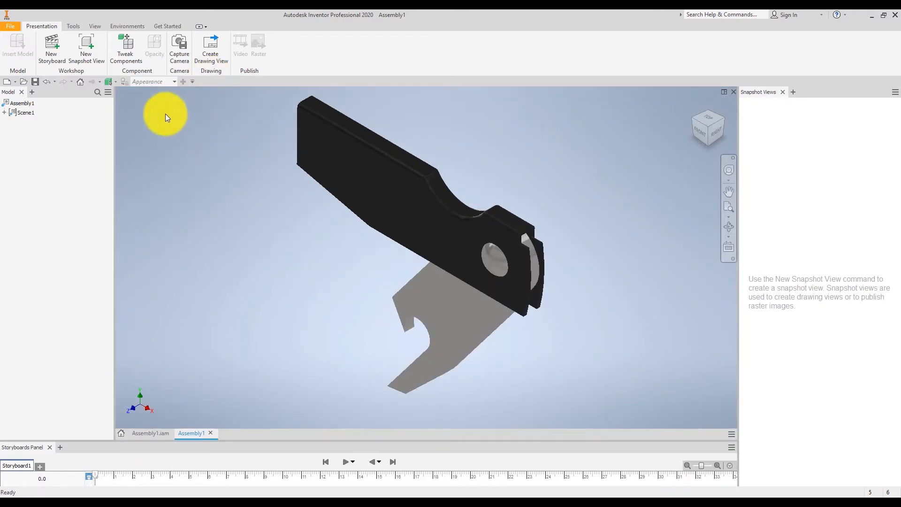
{"action": "mouse_move", "coordinate": [124, 46]}
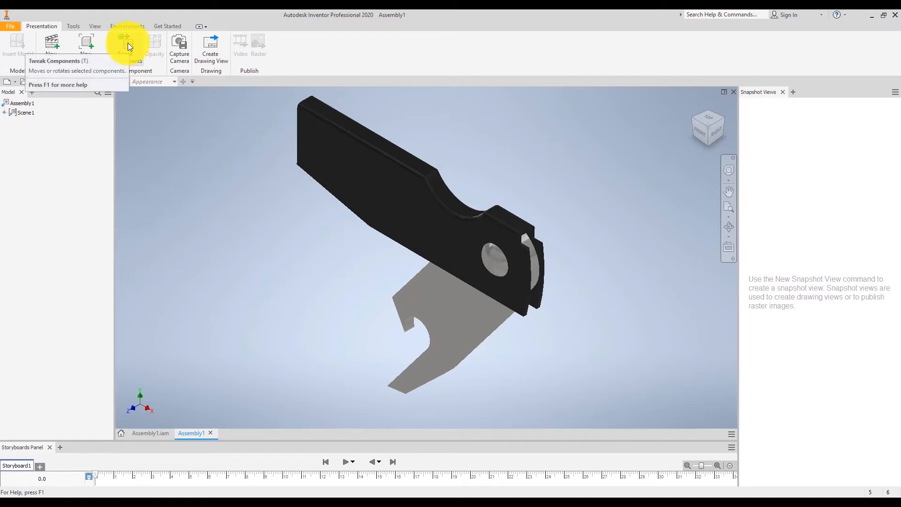
Tweak the rivet pins and blade away from the handle with trail lines in Storyboard1.
{"action": "left_click", "coordinate": [126, 46]}
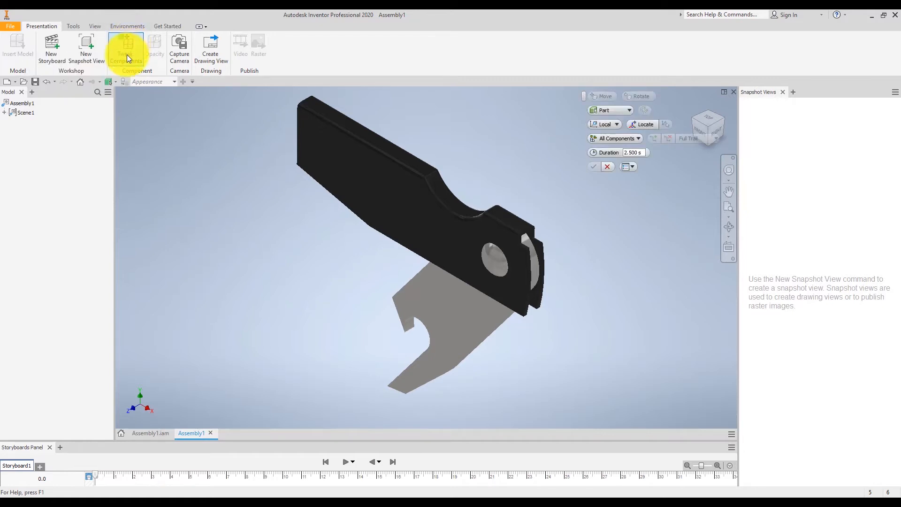
{"action": "mouse_move", "coordinate": [278, 186]}
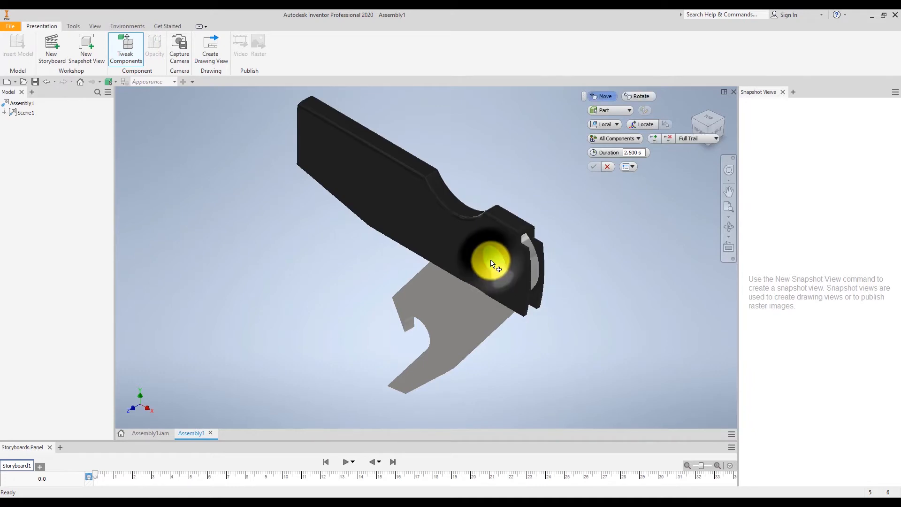
{"action": "left_click", "coordinate": [493, 263]}
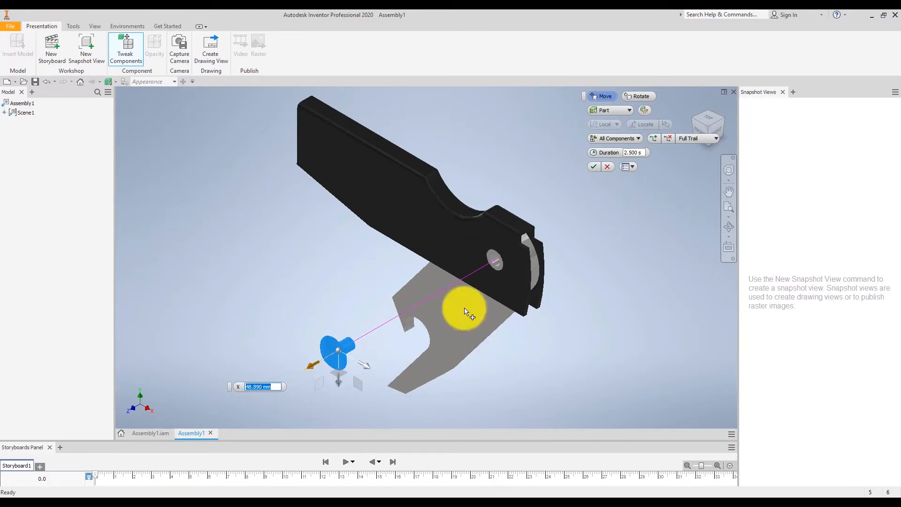
{"action": "left_click", "coordinate": [594, 167]}
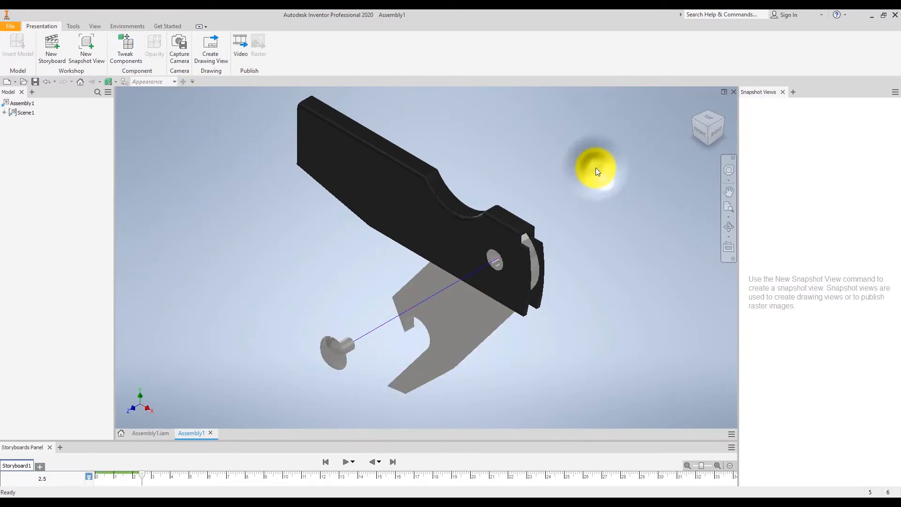
{"action": "left_click", "coordinate": [125, 48]}
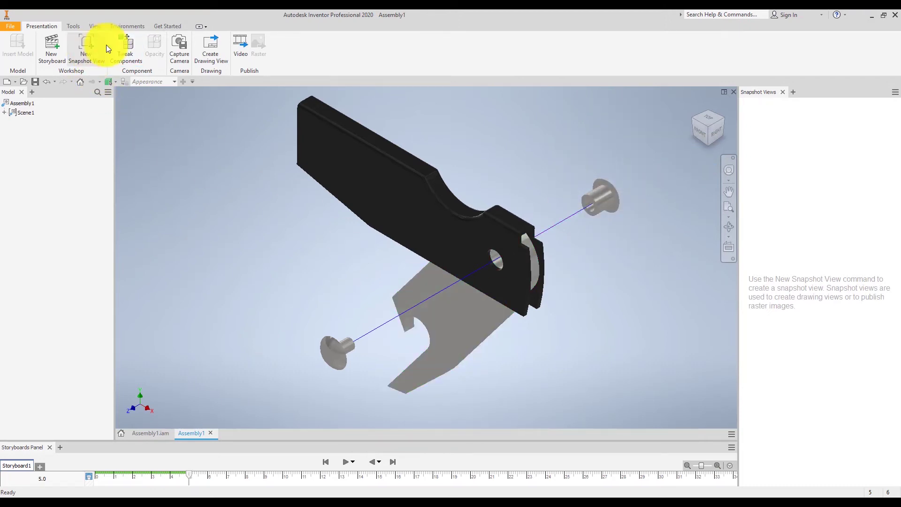
{"action": "left_click", "coordinate": [125, 48]}
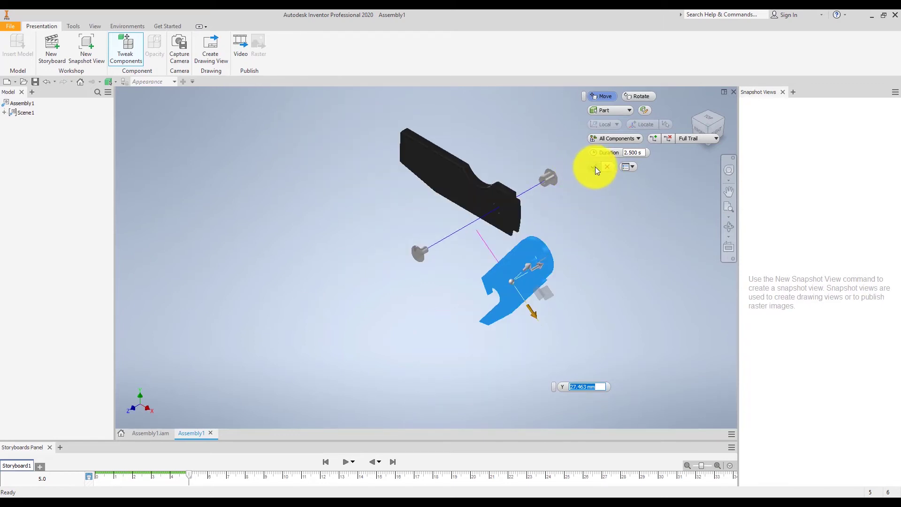
{"action": "left_click", "coordinate": [598, 167]}
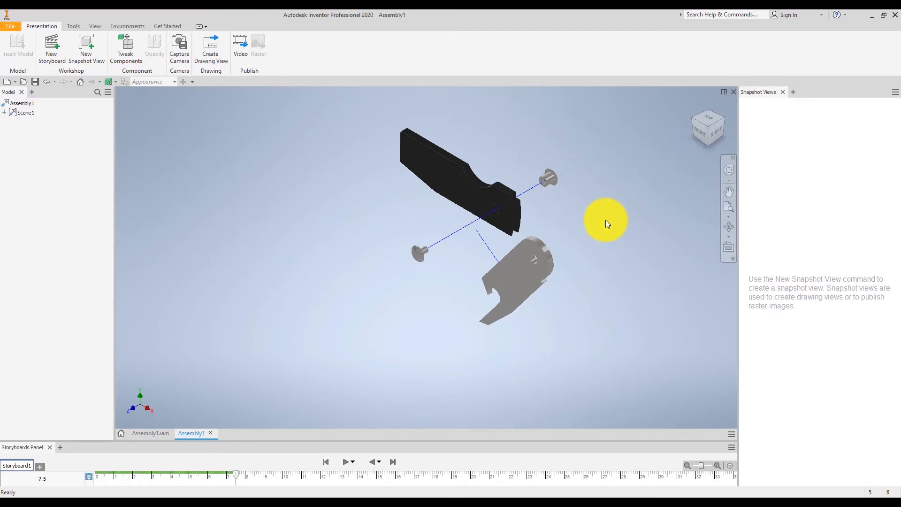
{"action": "mouse_move", "coordinate": [210, 46]}
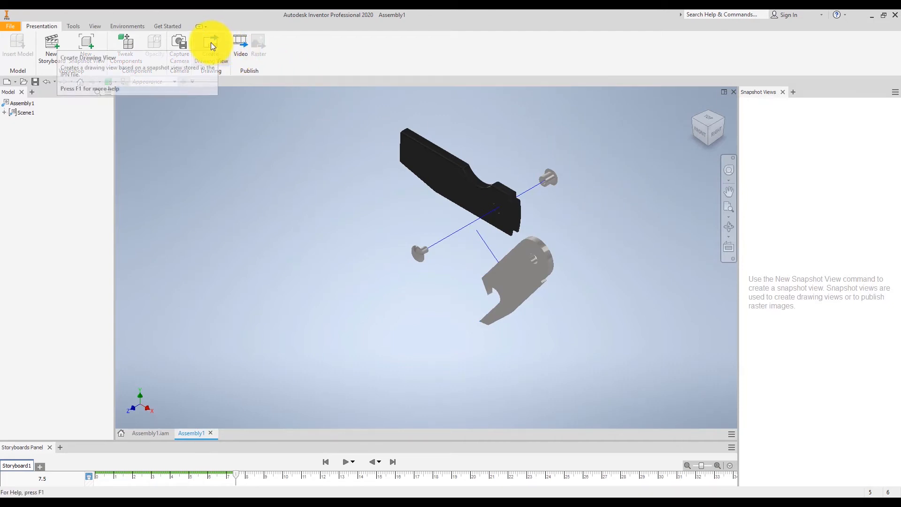
Save the presentation as Assembly1.ipn and create a new drawing from the Standard.idw template.
{"action": "left_click", "coordinate": [210, 46]}
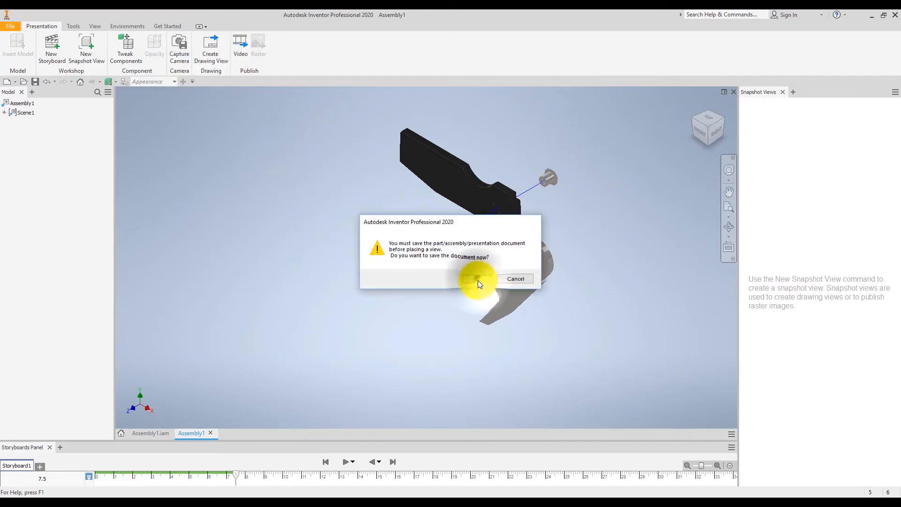
{"action": "left_click", "coordinate": [471, 279]}
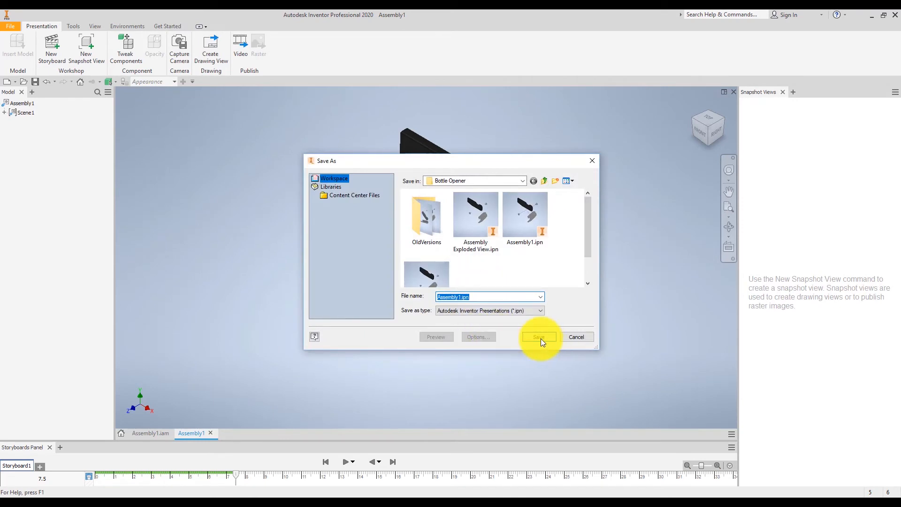
{"action": "left_click", "coordinate": [537, 337]}
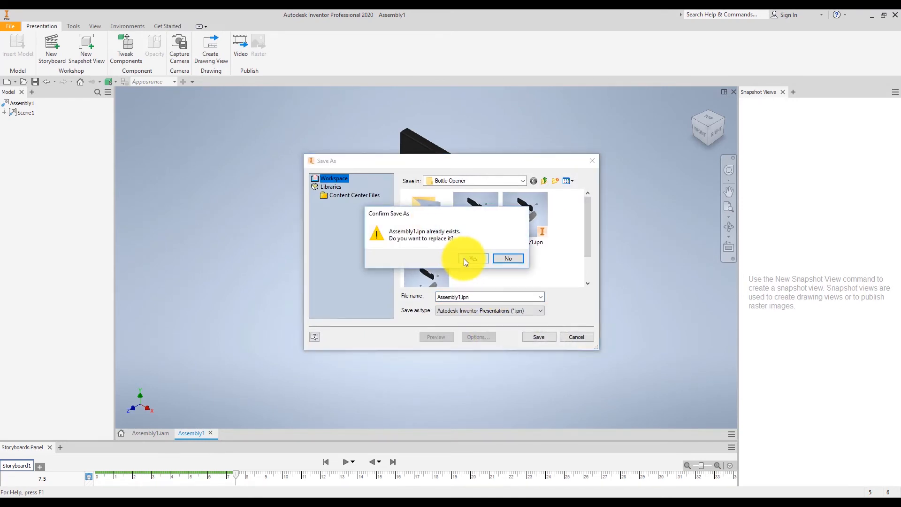
{"action": "left_click", "coordinate": [472, 258]}
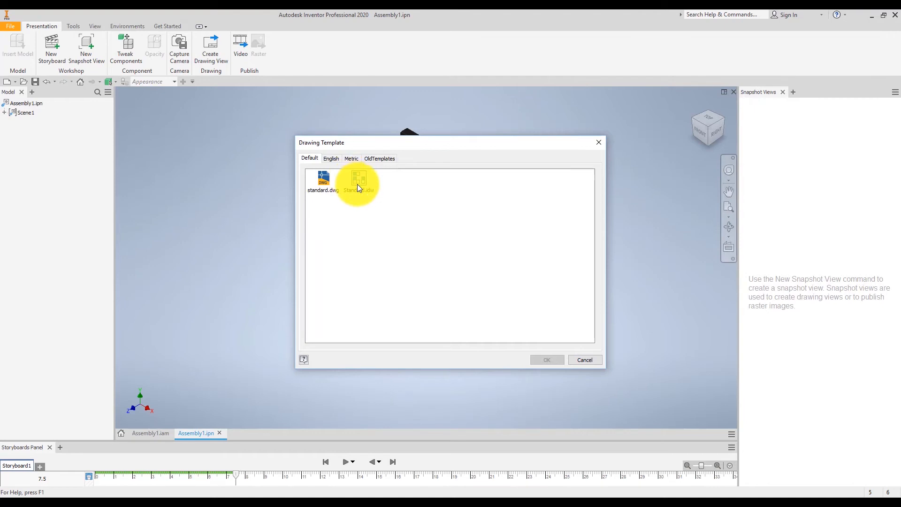
{"action": "left_click", "coordinate": [359, 182]}
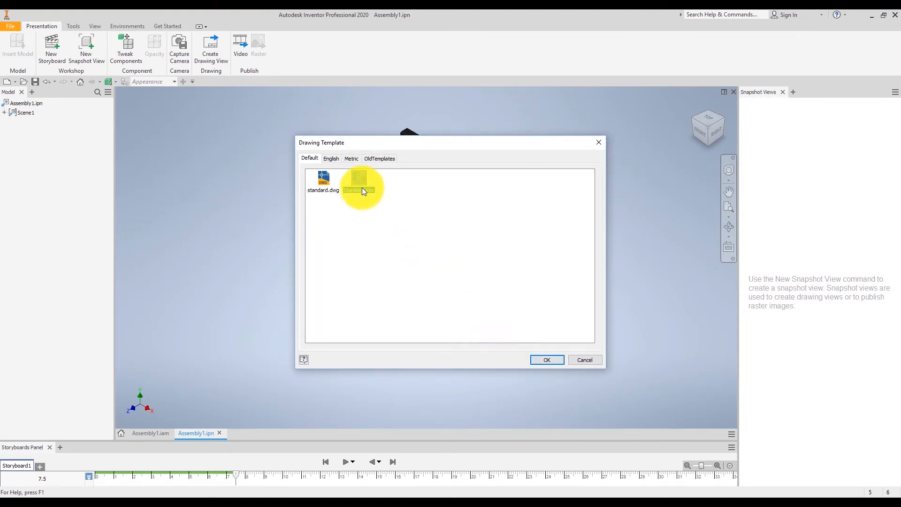
{"action": "left_click", "coordinate": [546, 360]}
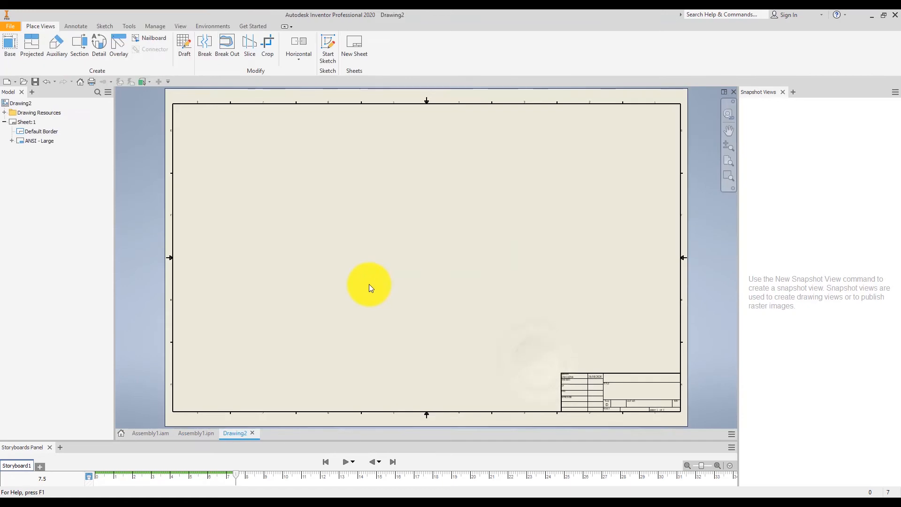
Place a base view of View1 from Assembly1.ipn on the sheet with trail lines.
{"action": "left_click", "coordinate": [9, 46]}
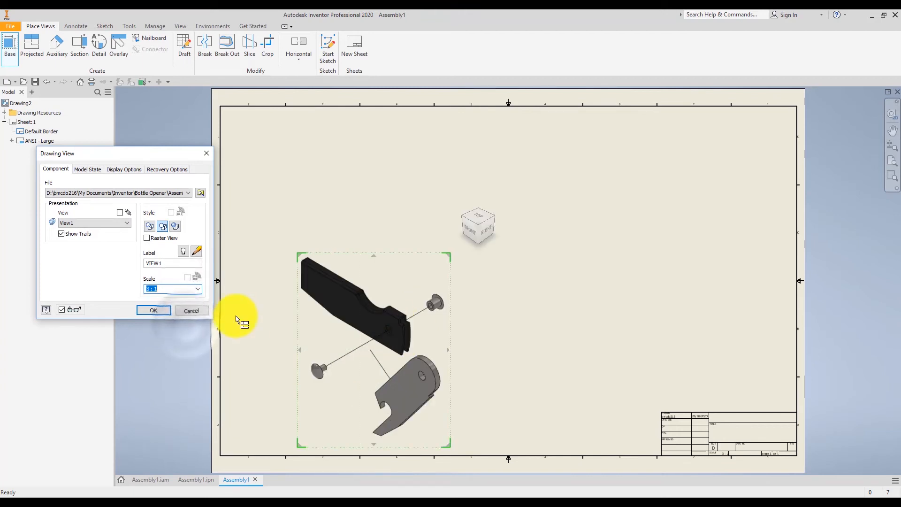
{"action": "left_click", "coordinate": [198, 289]}
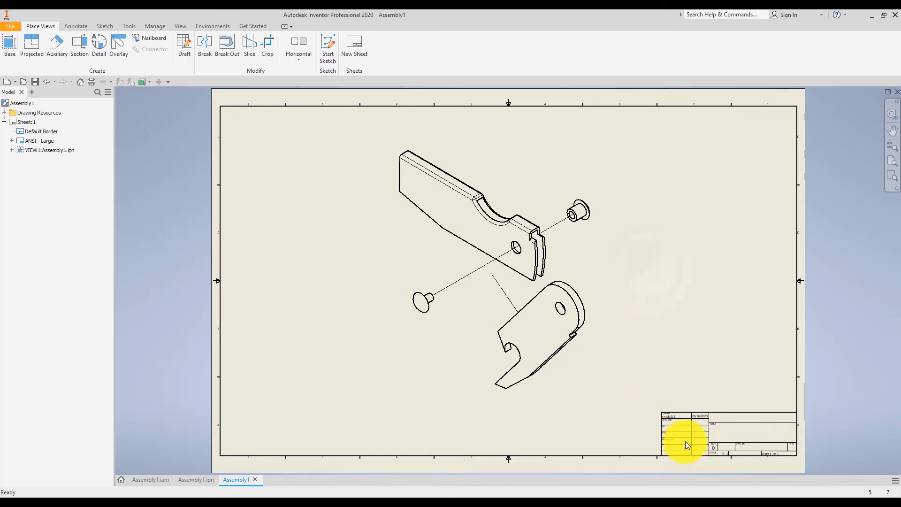
Edit the placed view and set its Style to Shaded.
{"action": "left_click", "coordinate": [480, 281]}
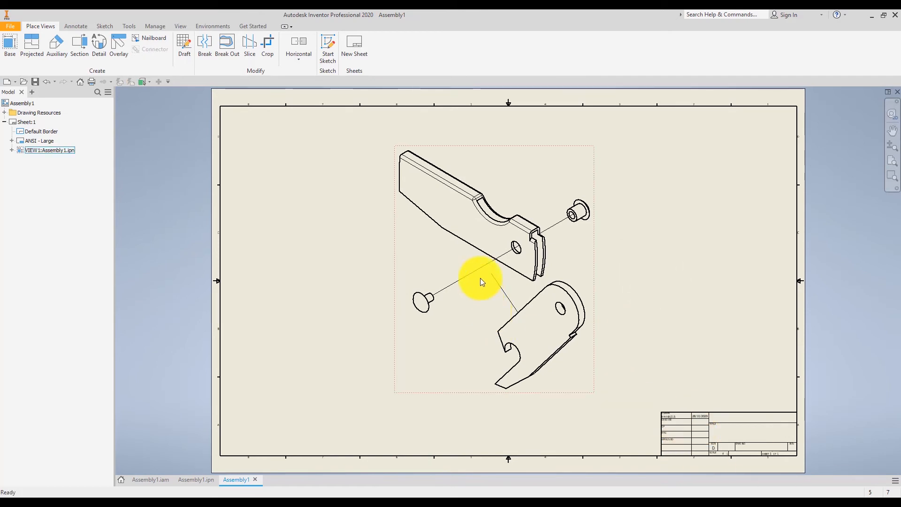
{"action": "right_click", "coordinate": [481, 282]}
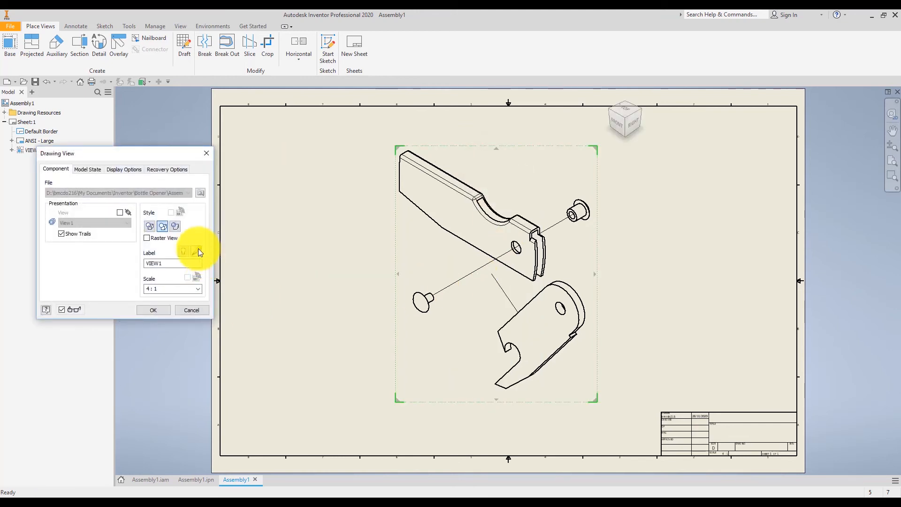
{"action": "left_click", "coordinate": [153, 310]}
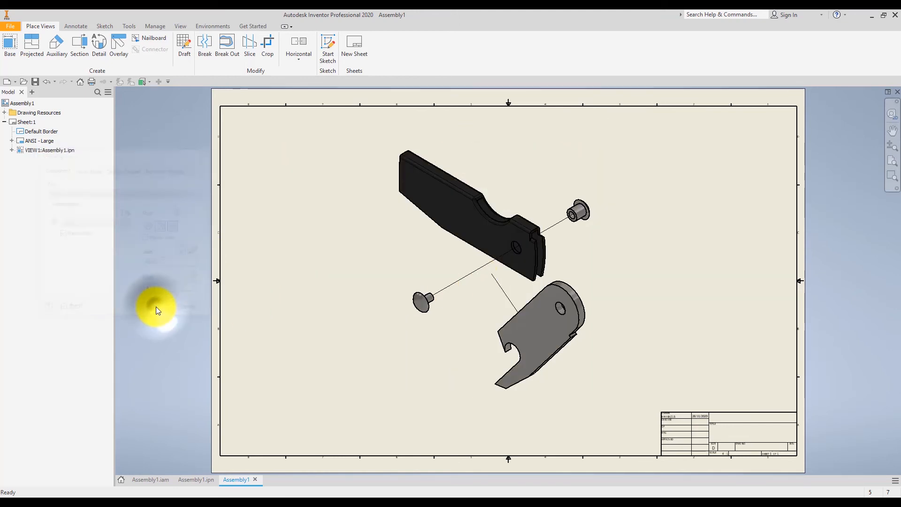
{"action": "mouse_move", "coordinate": [682, 256]}
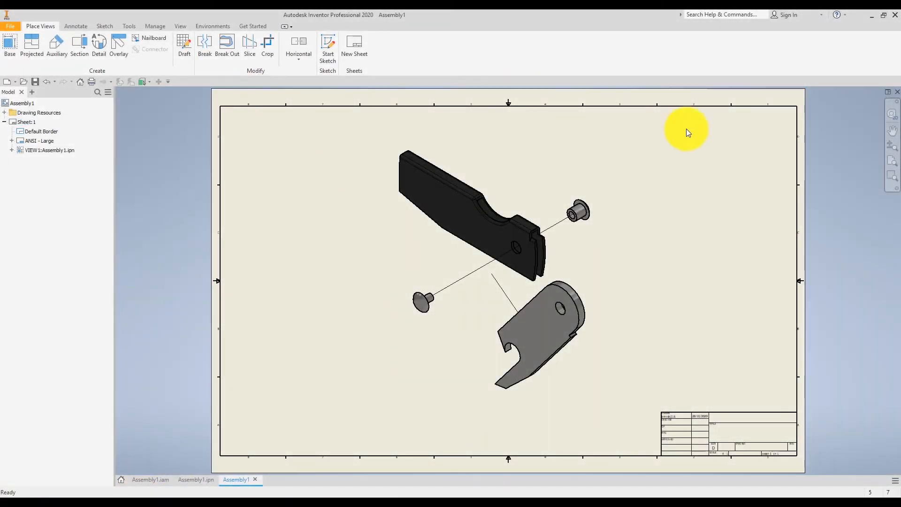
{"action": "mouse_move", "coordinate": [894, 93]}
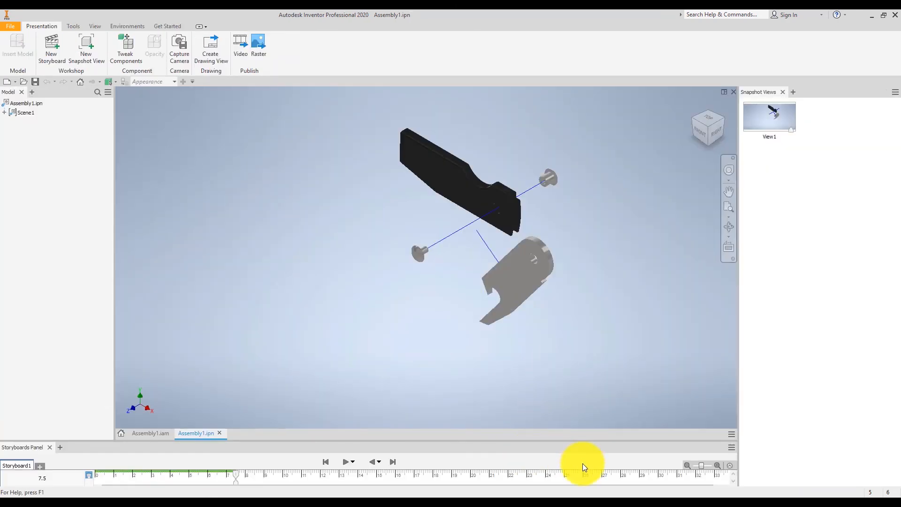
{"action": "mouse_move", "coordinate": [730, 467]}
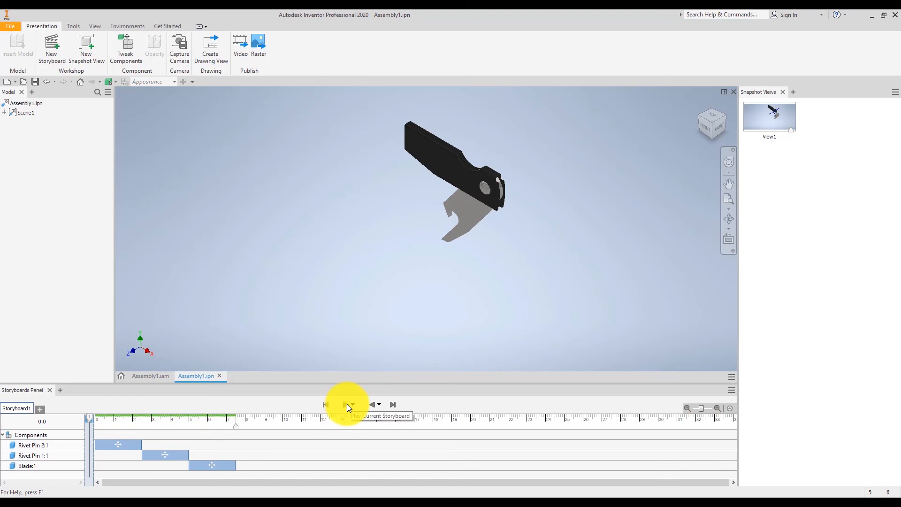
Play the current storyboard, animating both rivet pins and the blade moving out.
{"action": "left_click", "coordinate": [345, 404]}
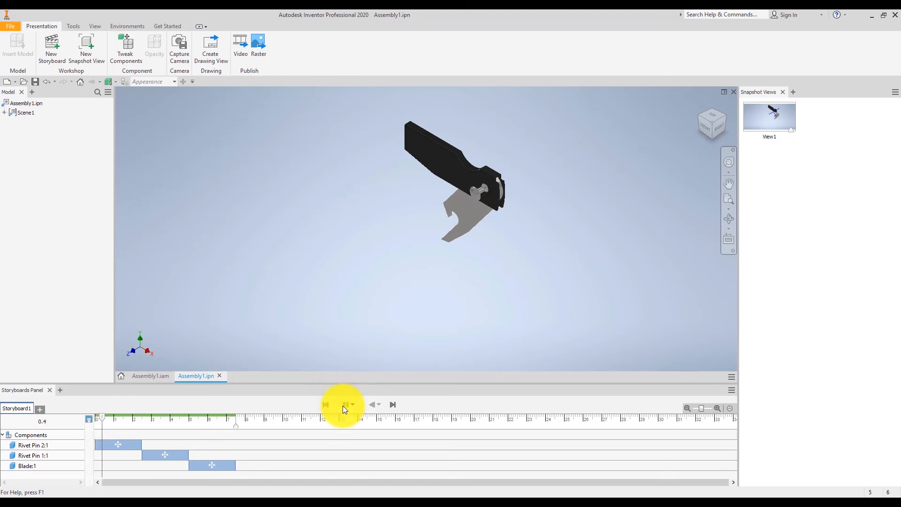
{"action": "left_click", "coordinate": [345, 403]}
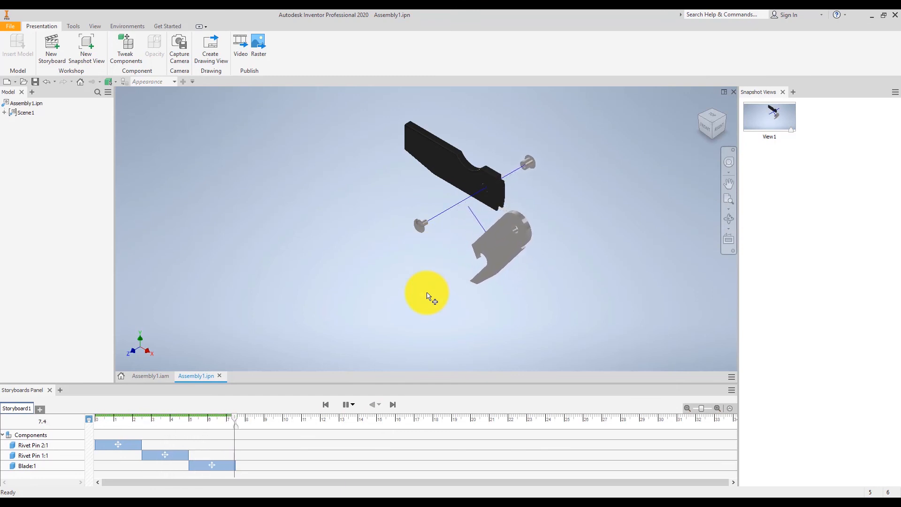
{"action": "left_click", "coordinate": [326, 404]}
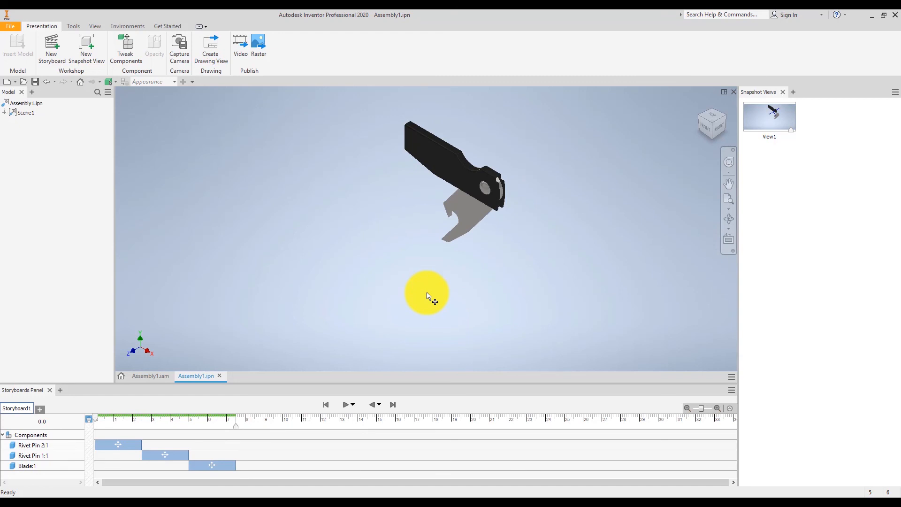